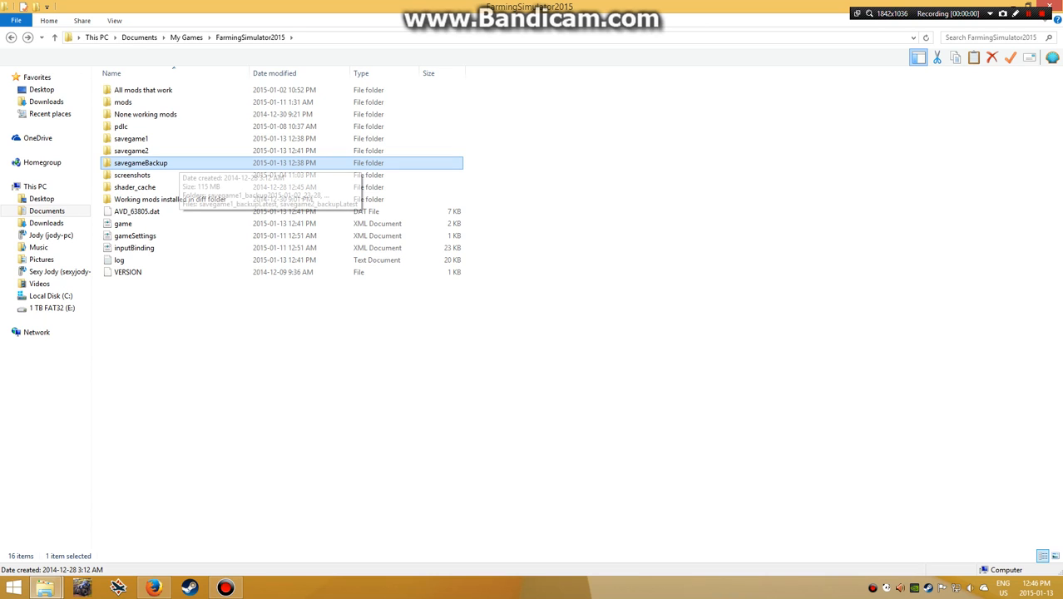
{"action": "mouse_move", "coordinate": [141, 162]}
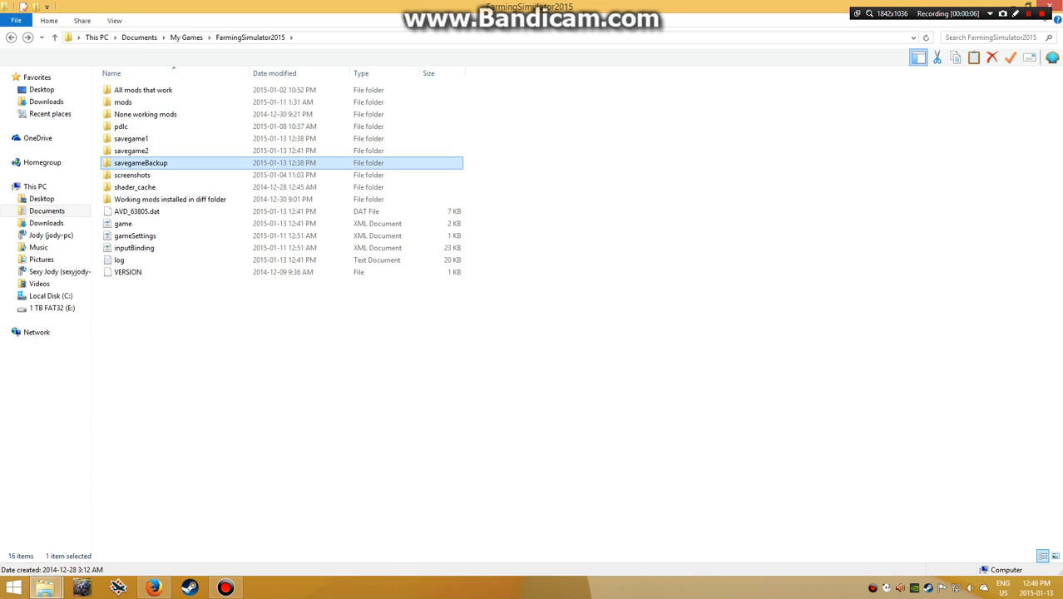
{"action": "mouse_move", "coordinate": [140, 162]}
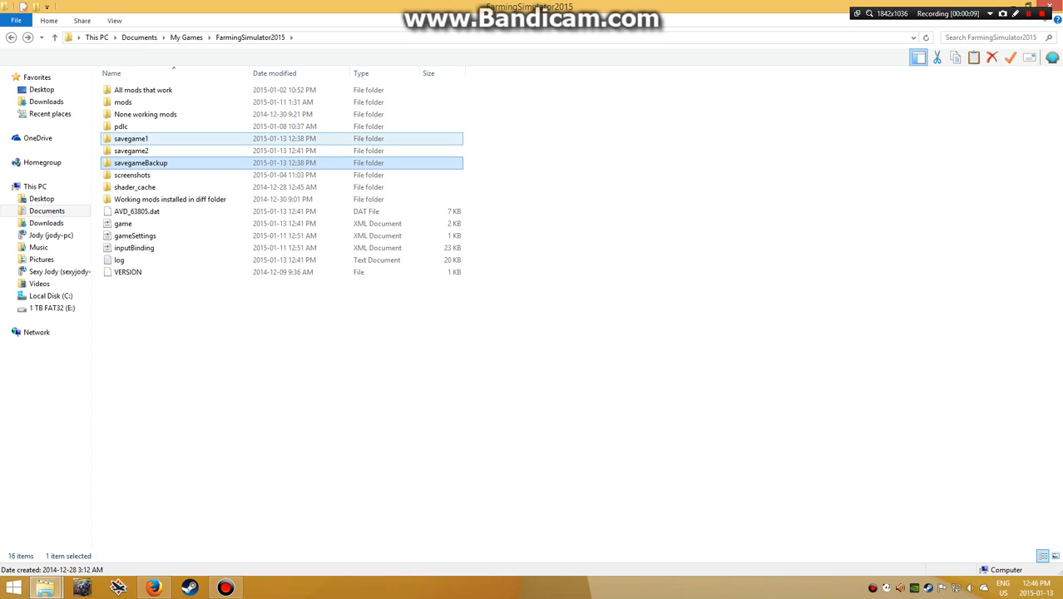
Step: Open savegameBackup and select the newest backup, savegame1_backup2015-01-13_12-38
{"action": "left_click", "coordinate": [131, 150]}
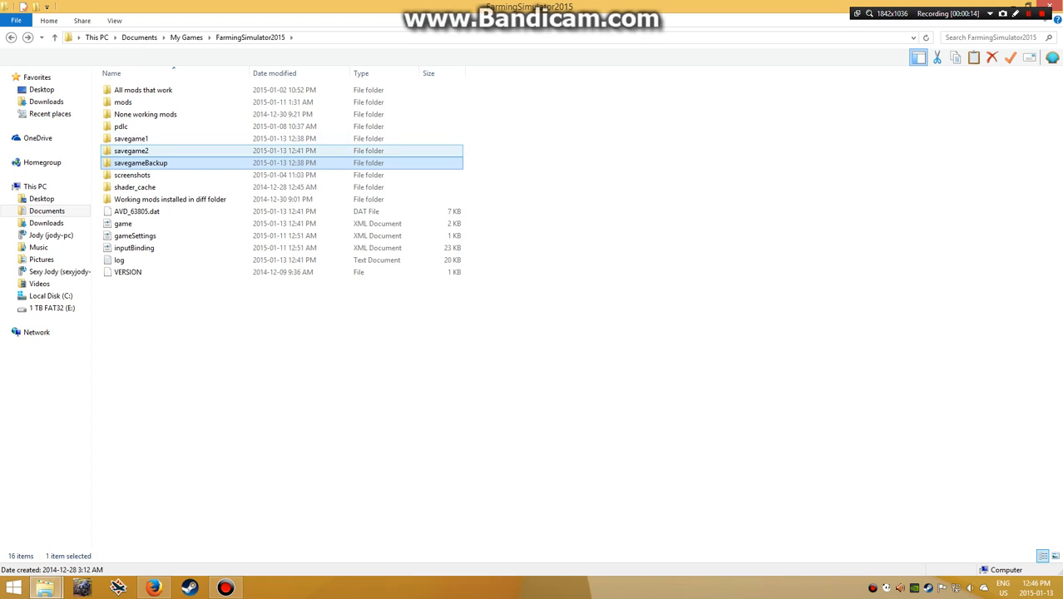
{"action": "left_click", "coordinate": [130, 138]}
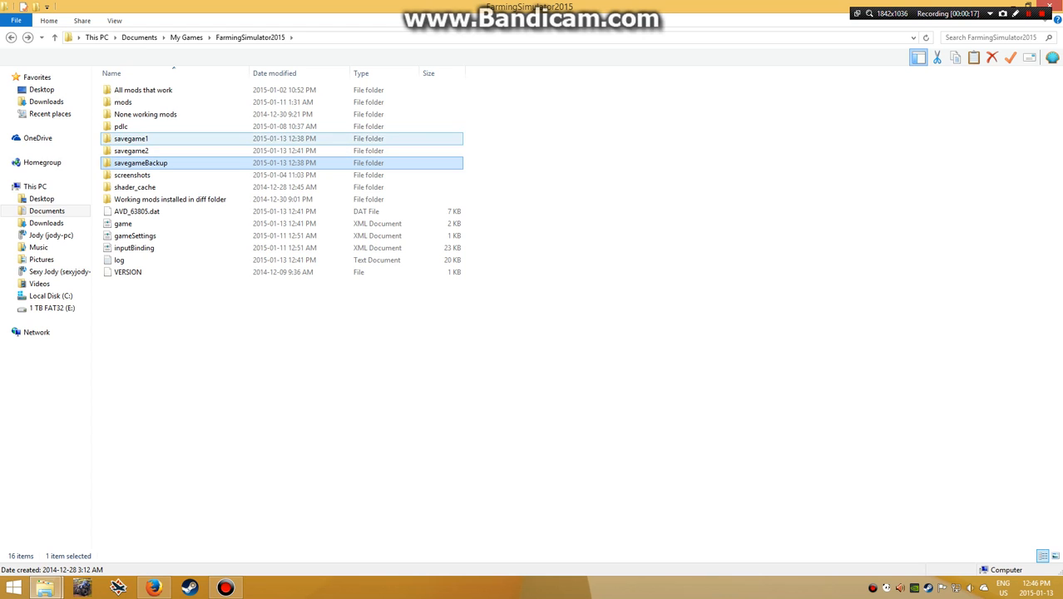
{"action": "left_click", "coordinate": [131, 151]}
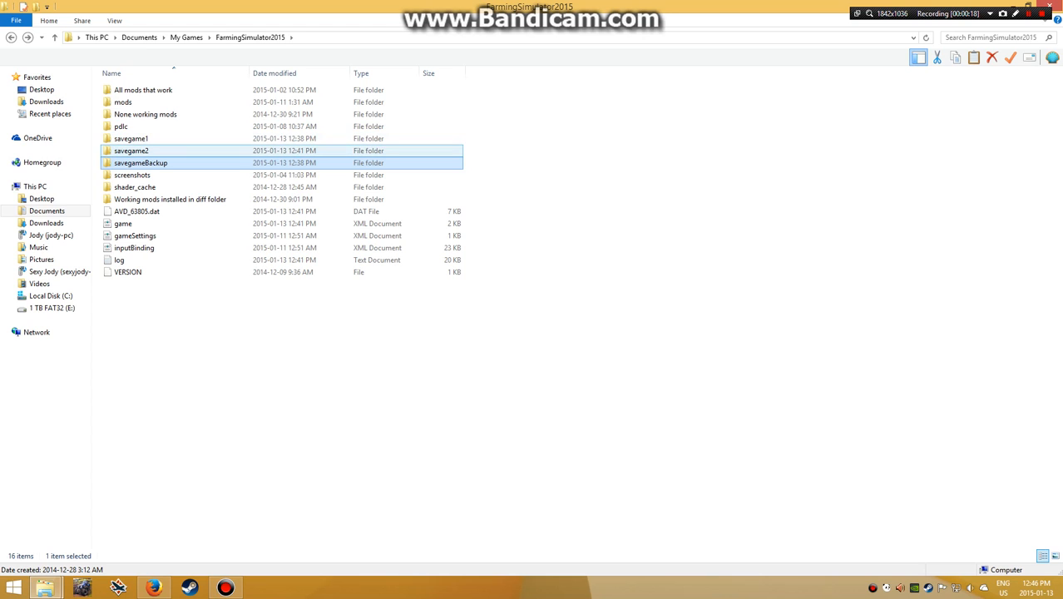
{"action": "mouse_move", "coordinate": [140, 162]}
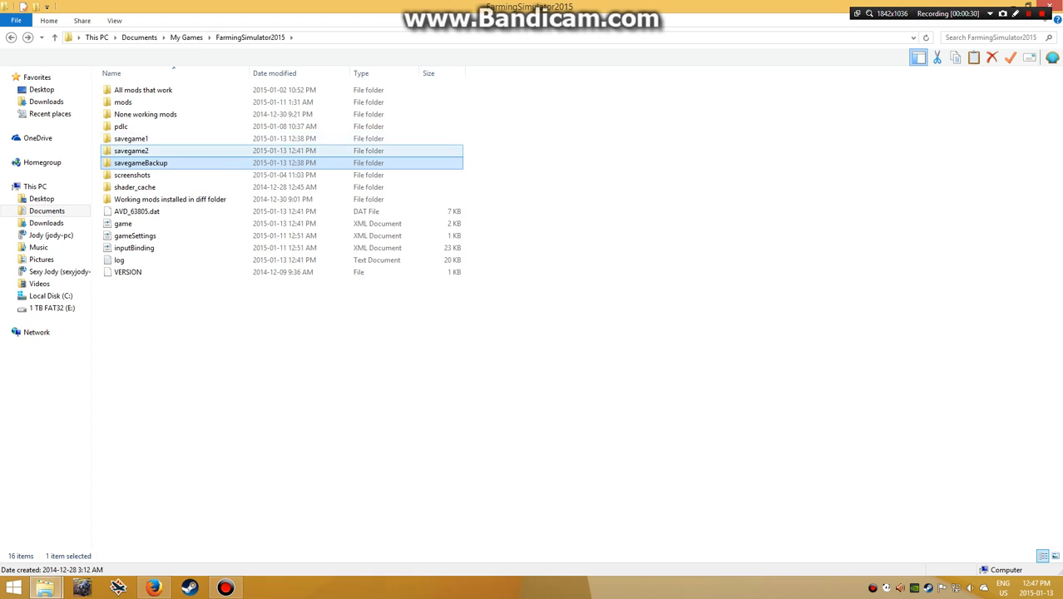
{"action": "mouse_move", "coordinate": [140, 162]}
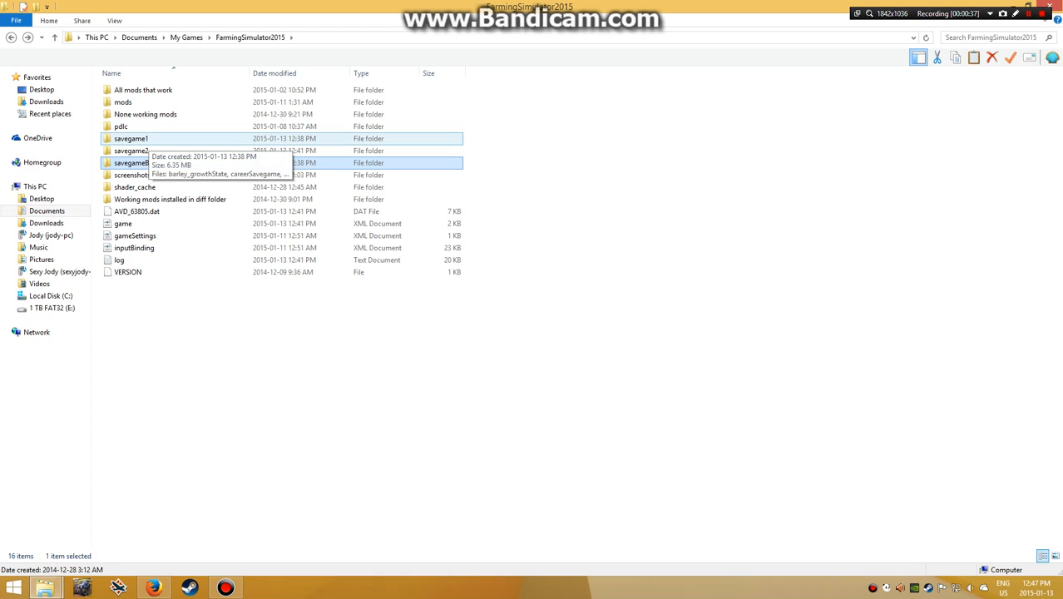
{"action": "left_click", "coordinate": [131, 138]}
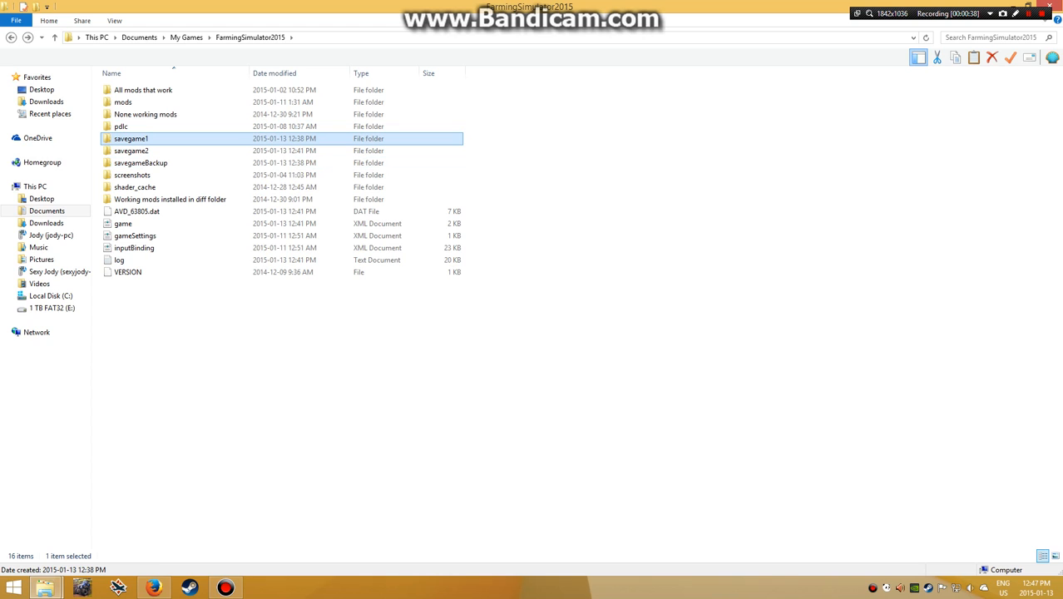
{"action": "mouse_move", "coordinate": [140, 162]}
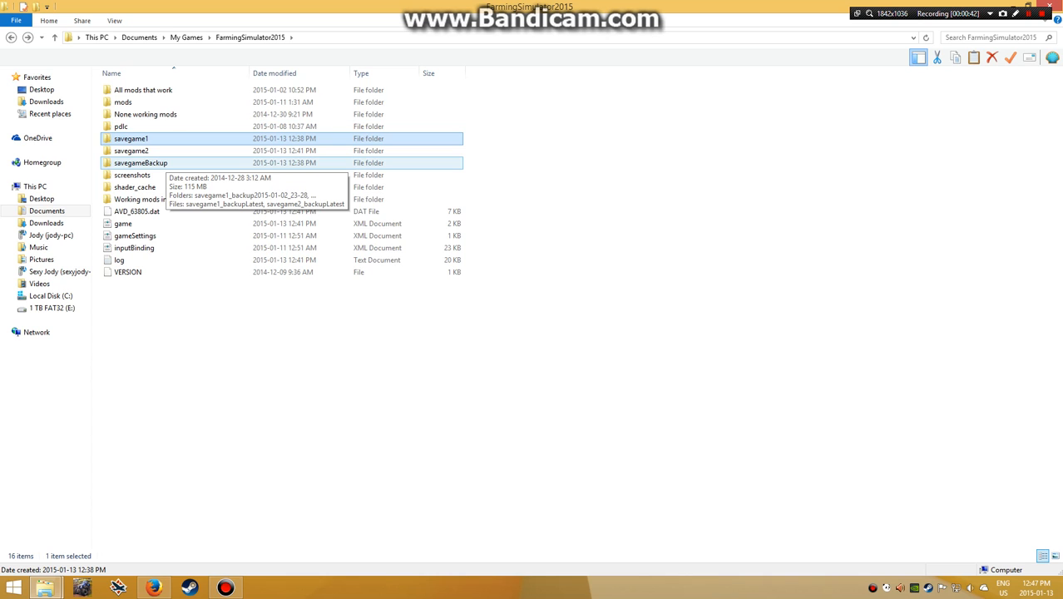
{"action": "double_click", "coordinate": [141, 162]}
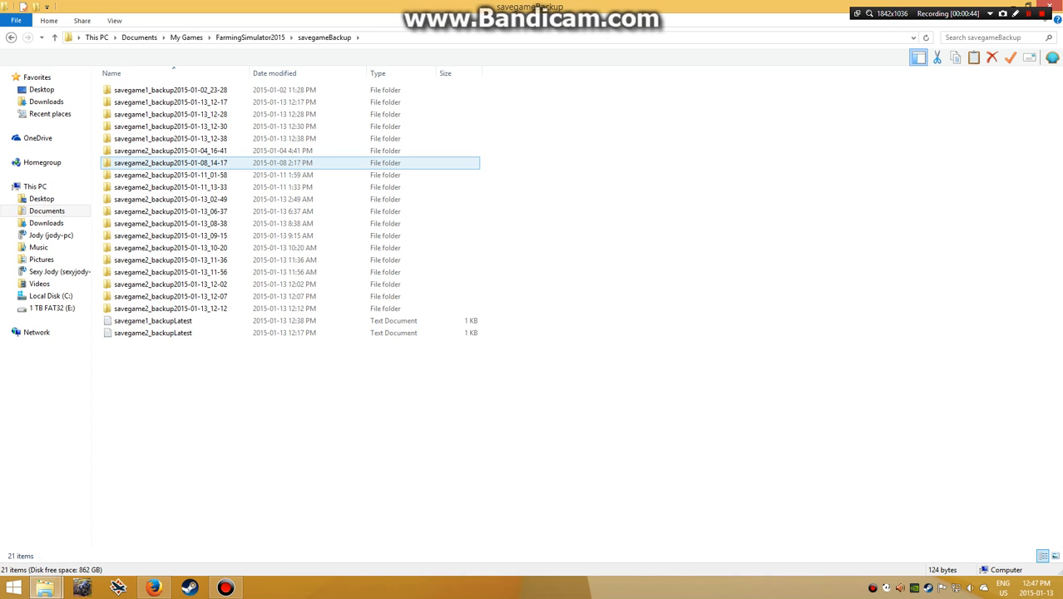
{"action": "left_click", "coordinate": [170, 138]}
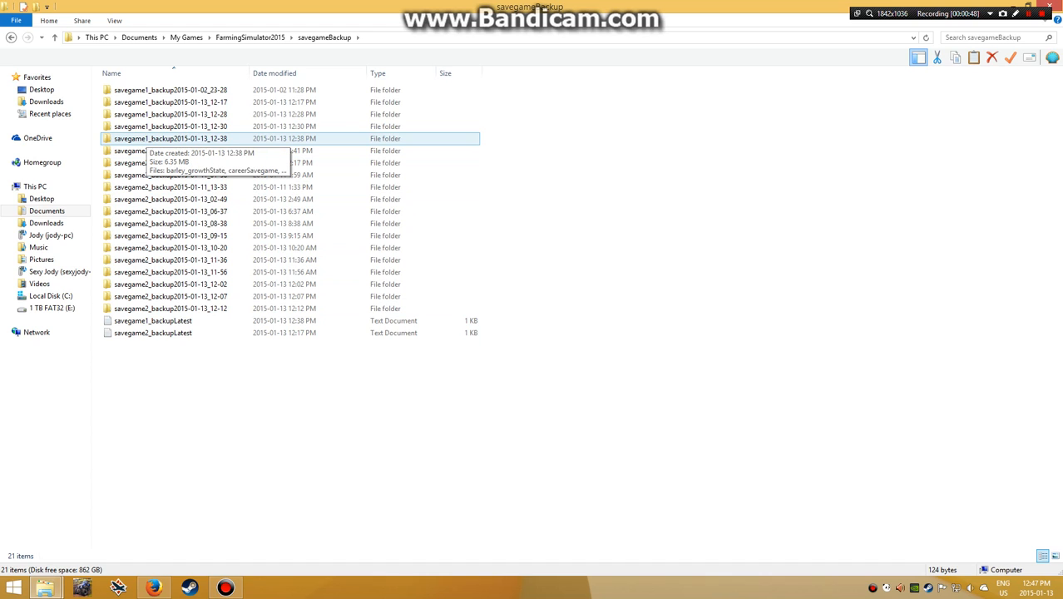
{"action": "double_click", "coordinate": [171, 138]}
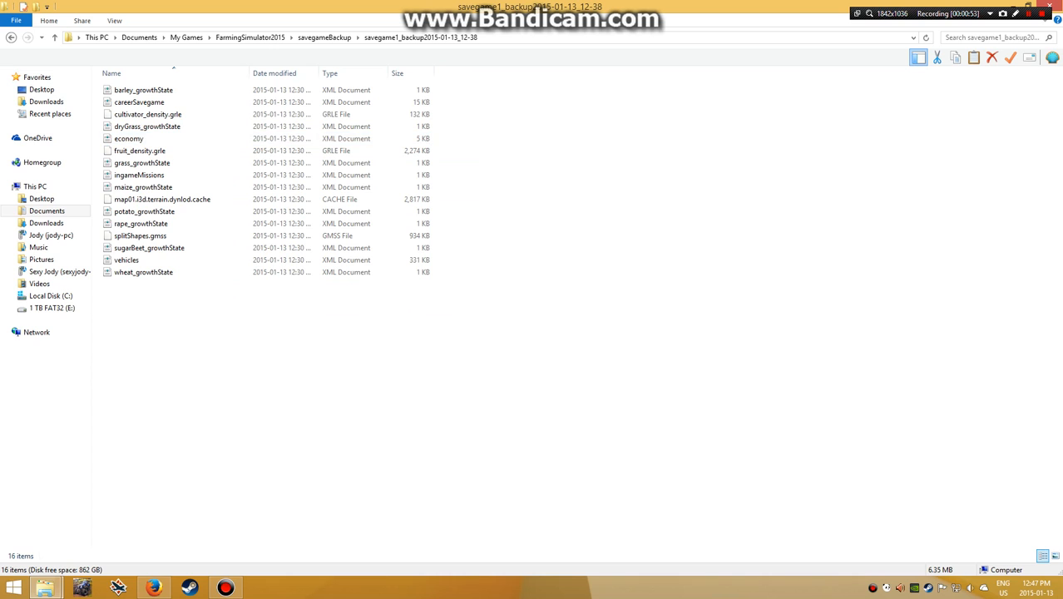
{"action": "key", "text": "ctrl+a"}
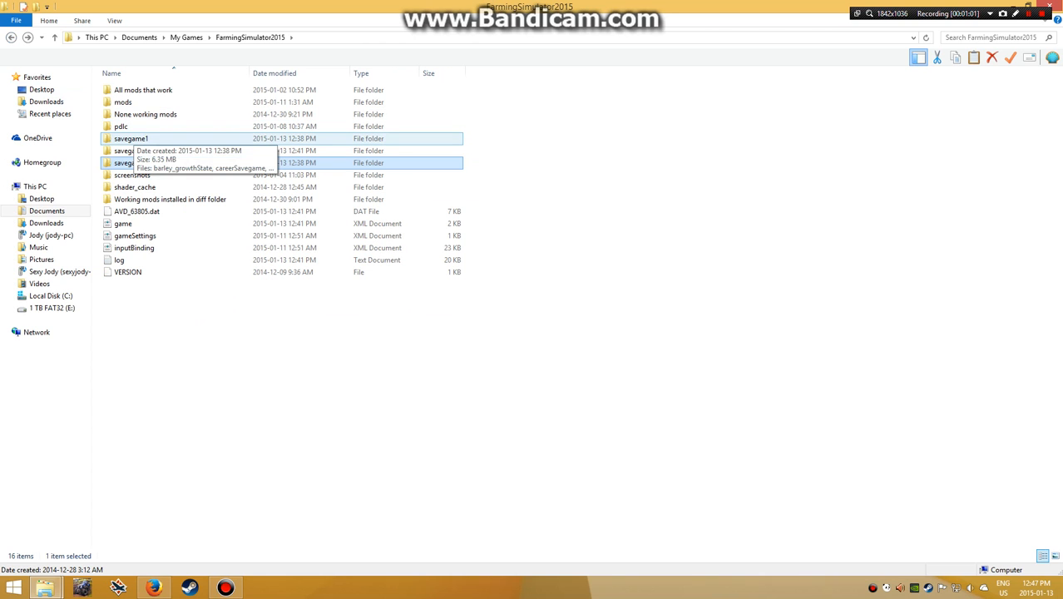
Step: Open the live savegame1 folder and restore the window down from full screen
{"action": "double_click", "coordinate": [131, 138]}
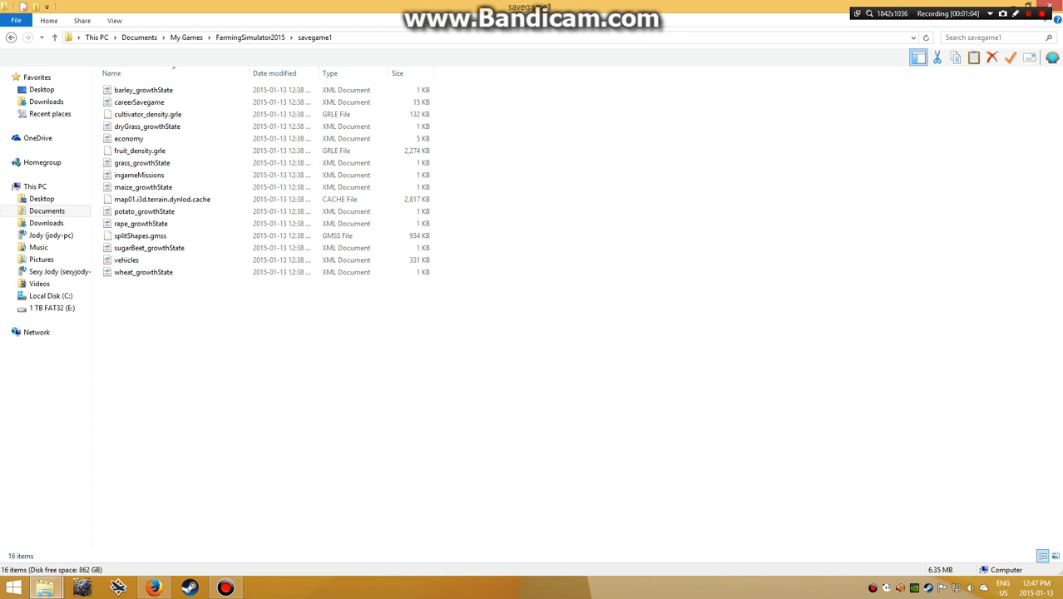
{"action": "left_click", "coordinate": [126, 260]}
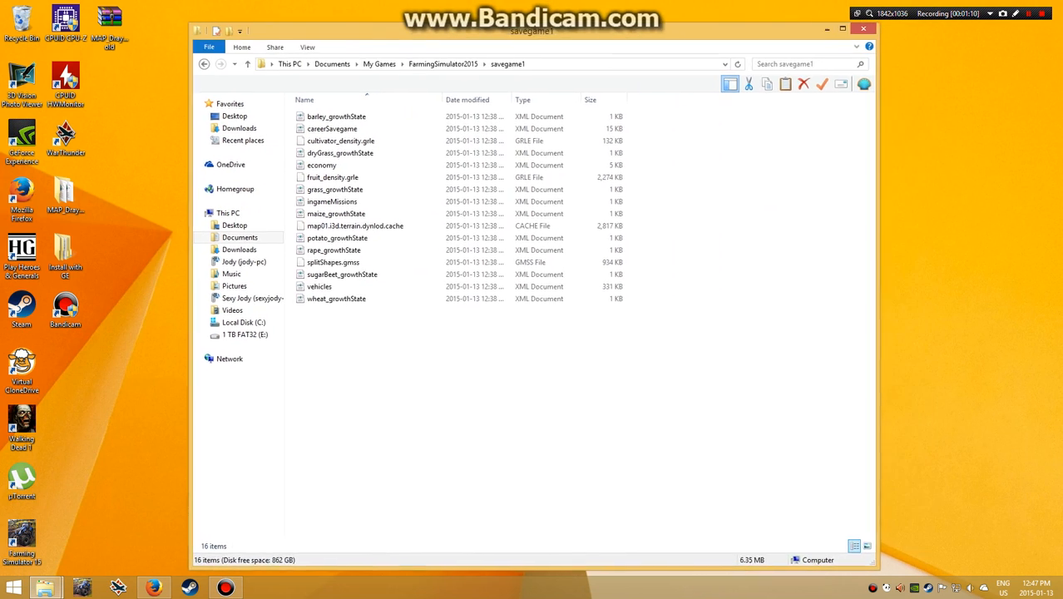
Step: Shift the savegame1 window slightly, then close it
{"action": "left_click_drag", "start_coordinate": [532, 31], "coordinate": [578, 31]}
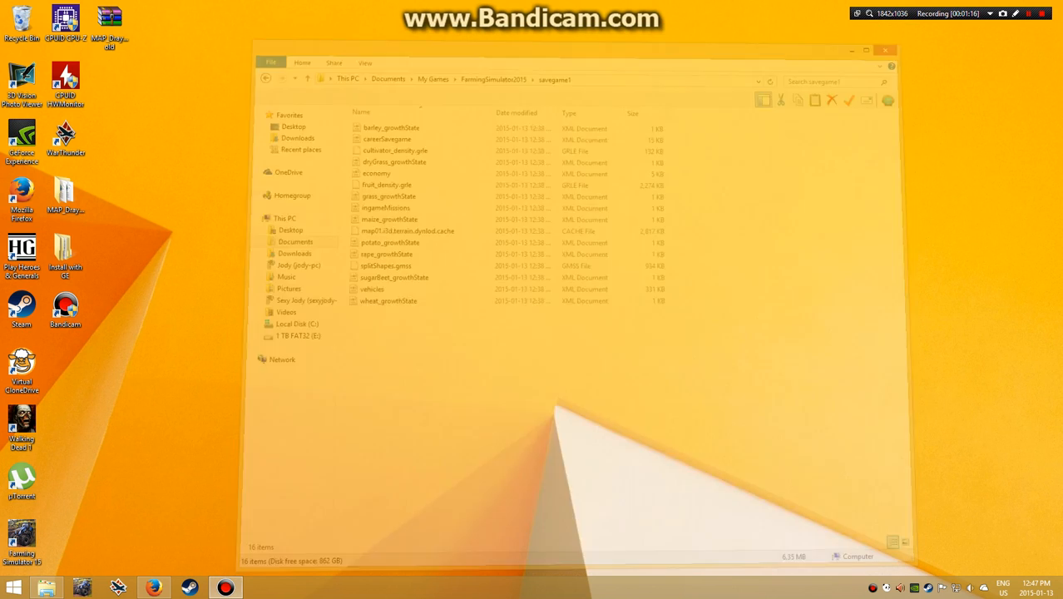
{"action": "left_click", "coordinate": [885, 50]}
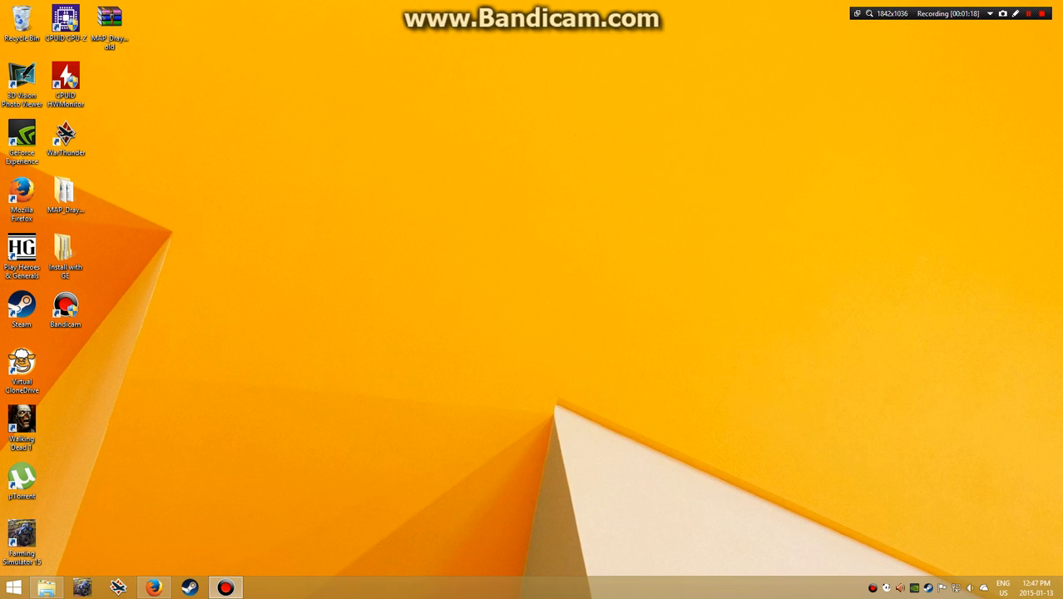